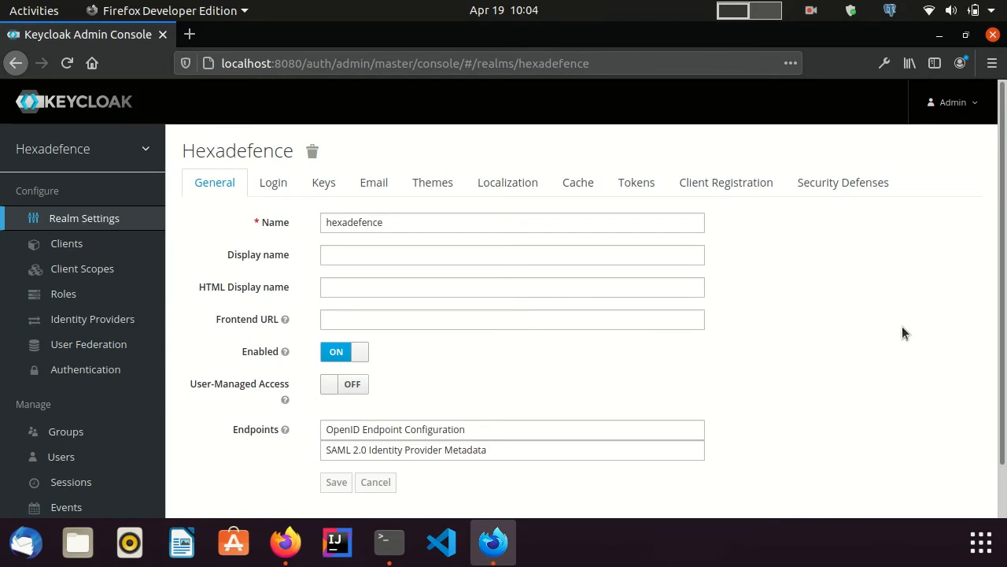
Step: Create and save a new client with Client ID 'hd-client' in the hexadefence realm
left_click(66, 242)
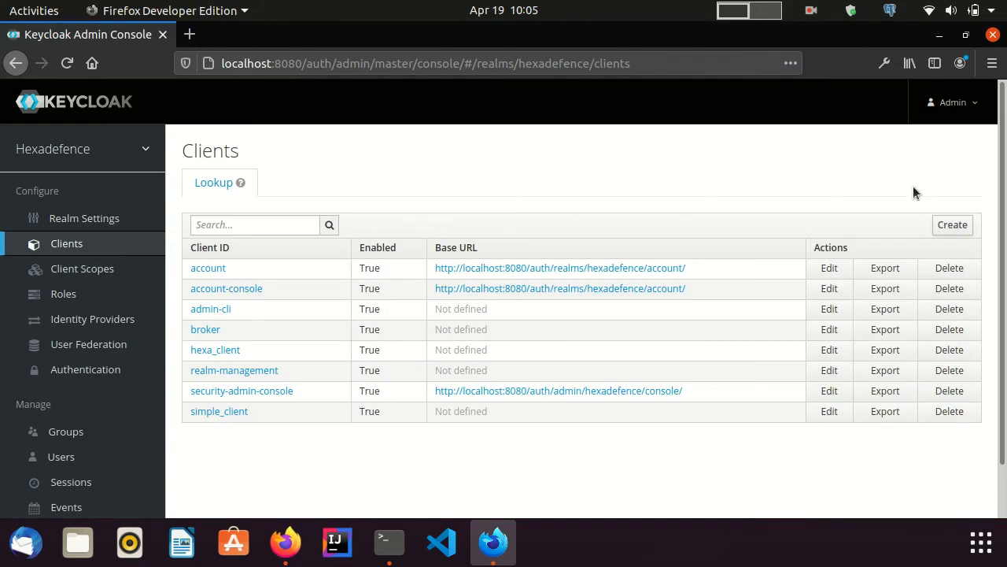
left_click(952, 223)
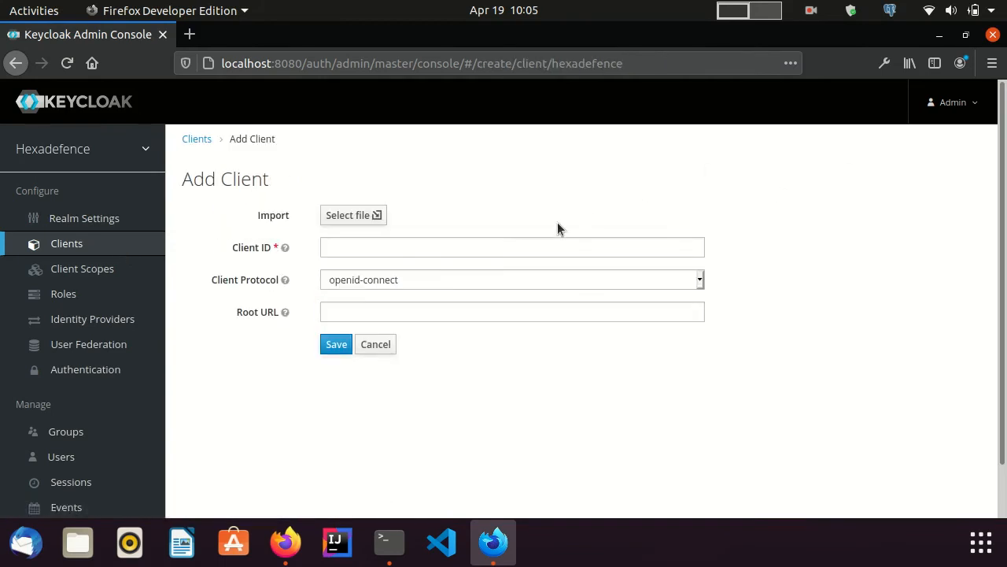
type("hd-")
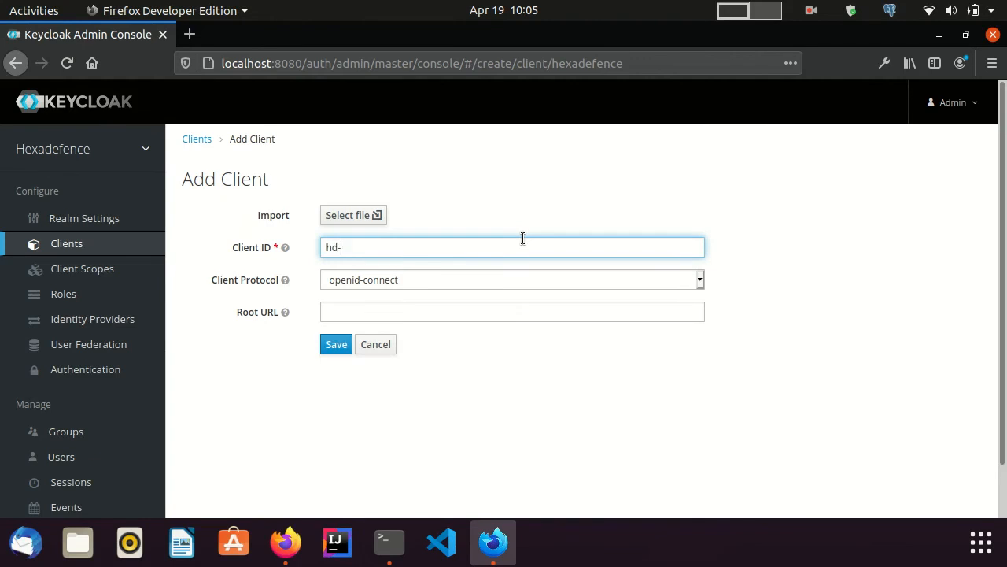
type("client")
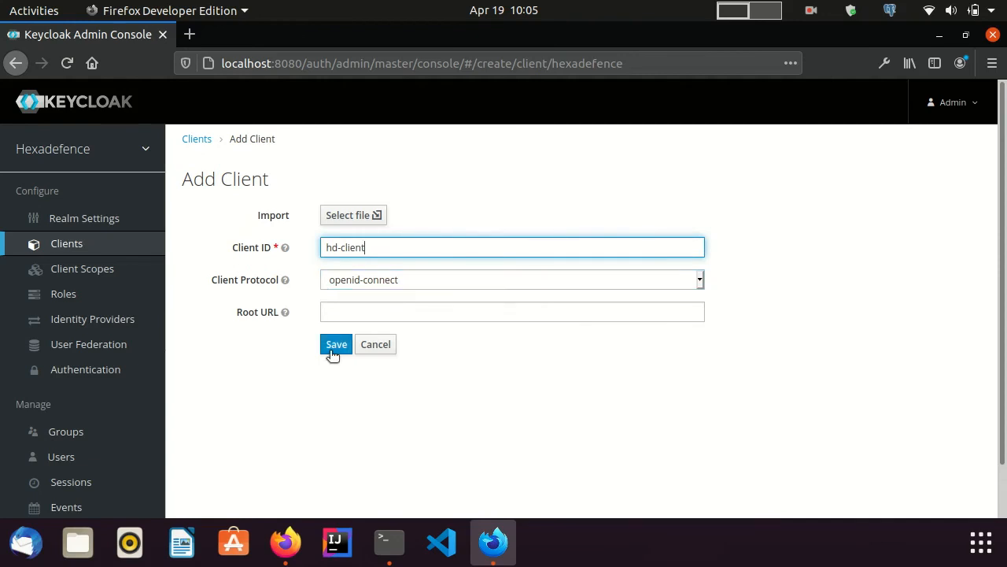
left_click(335, 343)
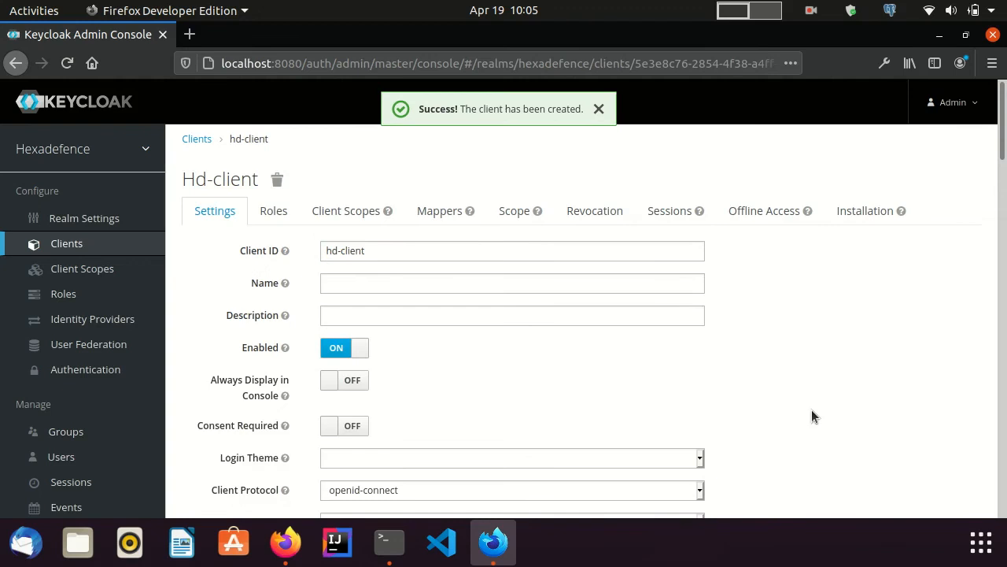
Step: Dismiss the creation notice and switch hd-client's Full Scope Allowed off in its Scope settings
left_click(598, 108)
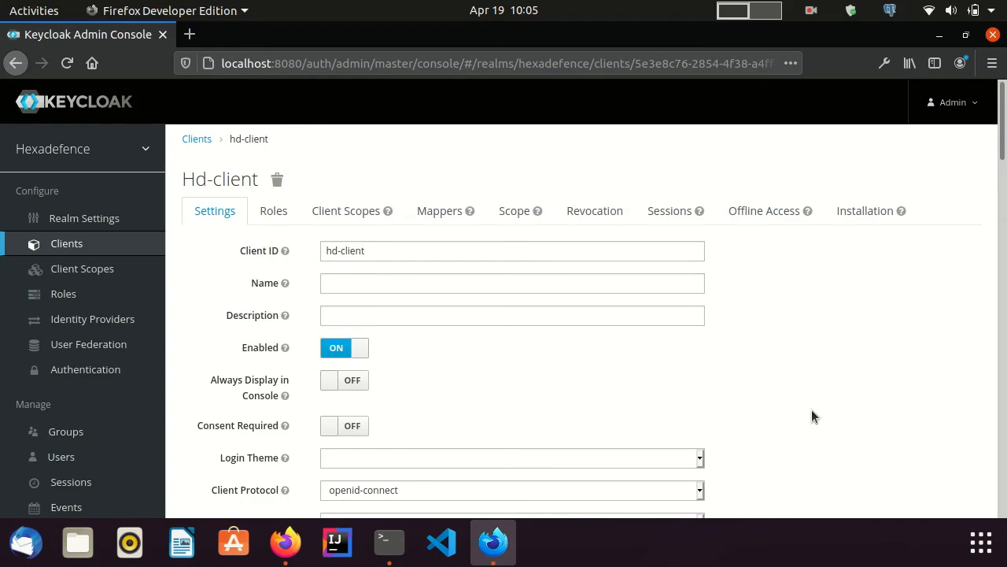
mouse_move(825, 331)
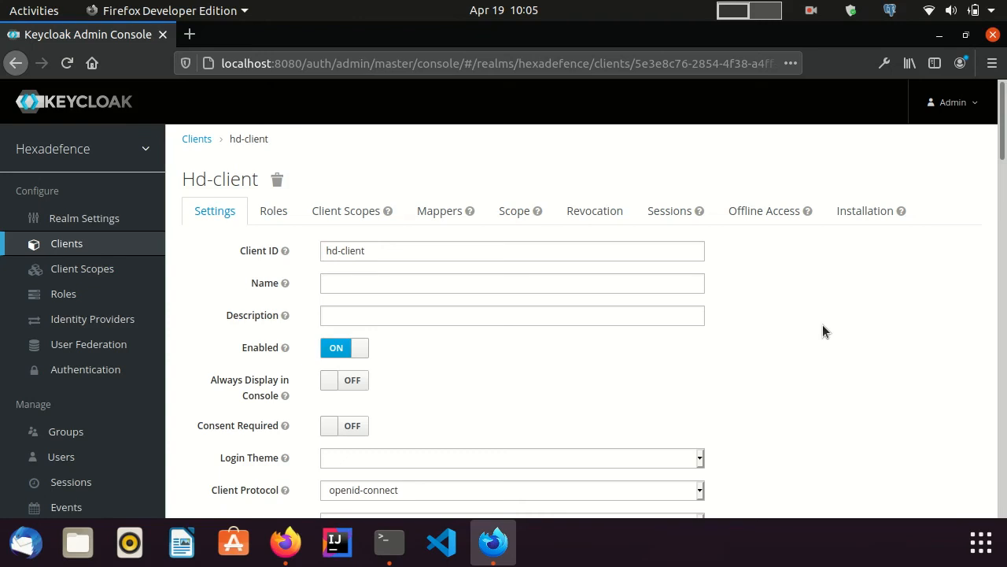
mouse_move(515, 211)
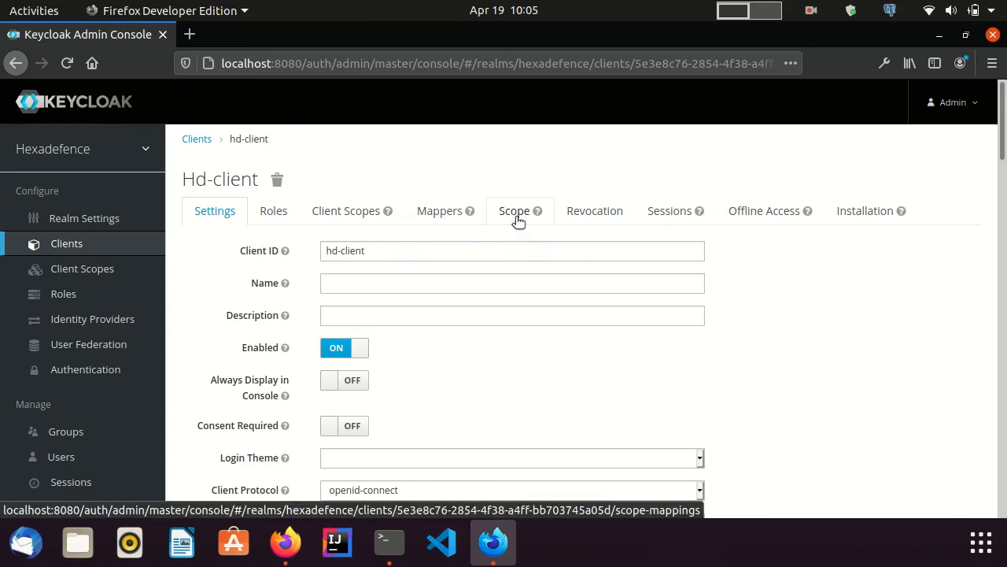
left_click(513, 211)
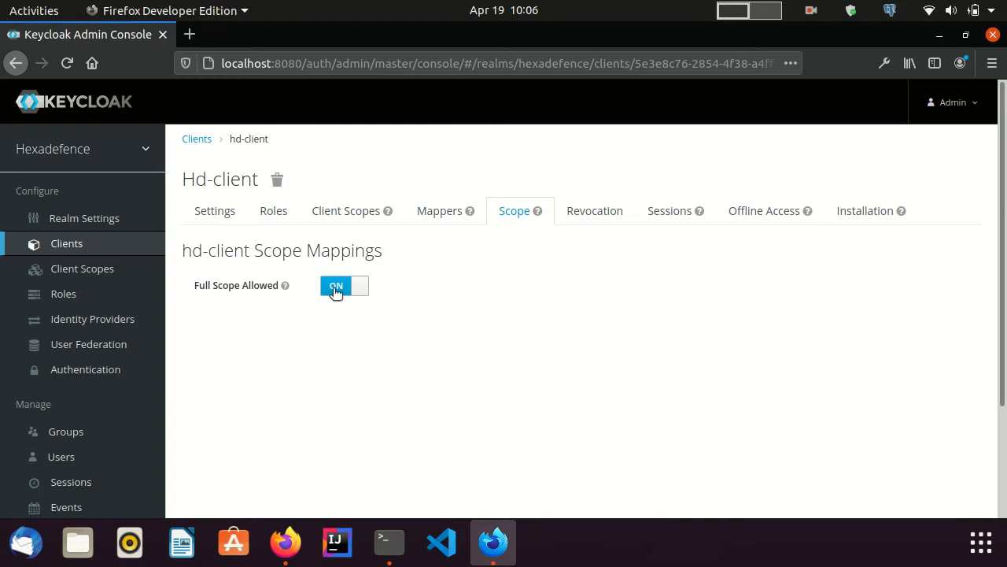
left_click(343, 285)
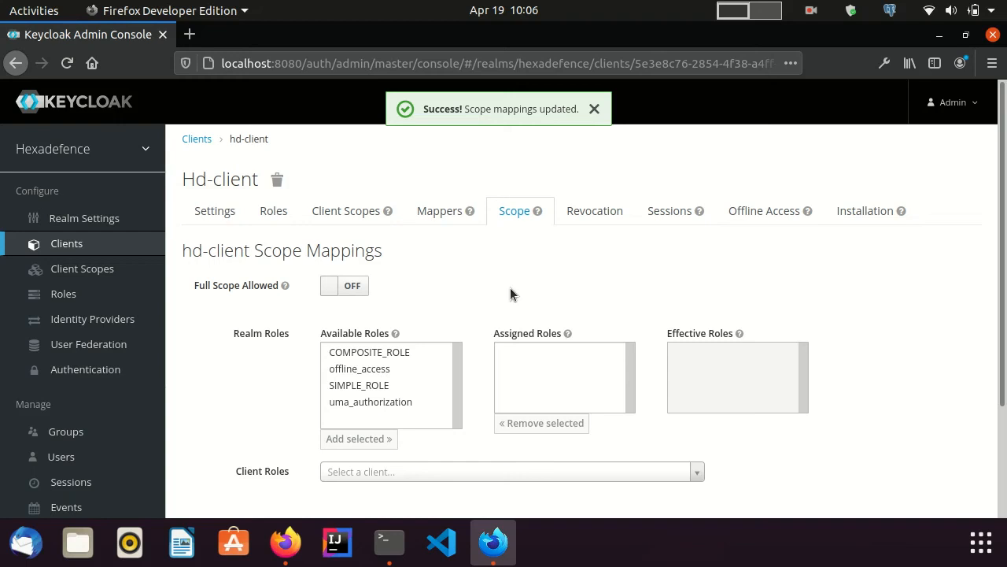
Step: Dismiss the scope-update confirmation, leaving full scope off for hd-client
left_click(595, 109)
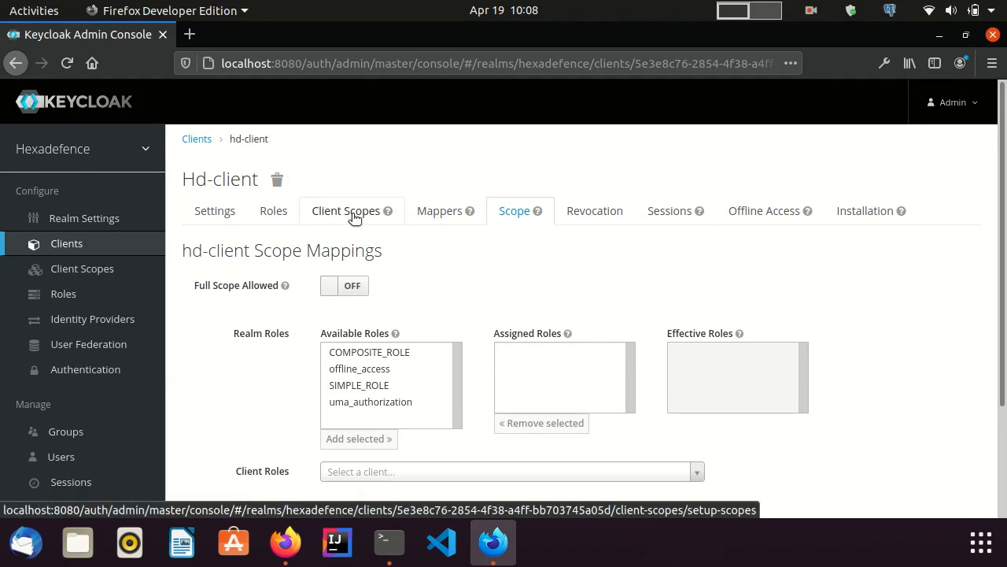
Step: Evaluate hd-client's client scopes and review its effective protocol mappers down to the role mappers
left_click(346, 211)
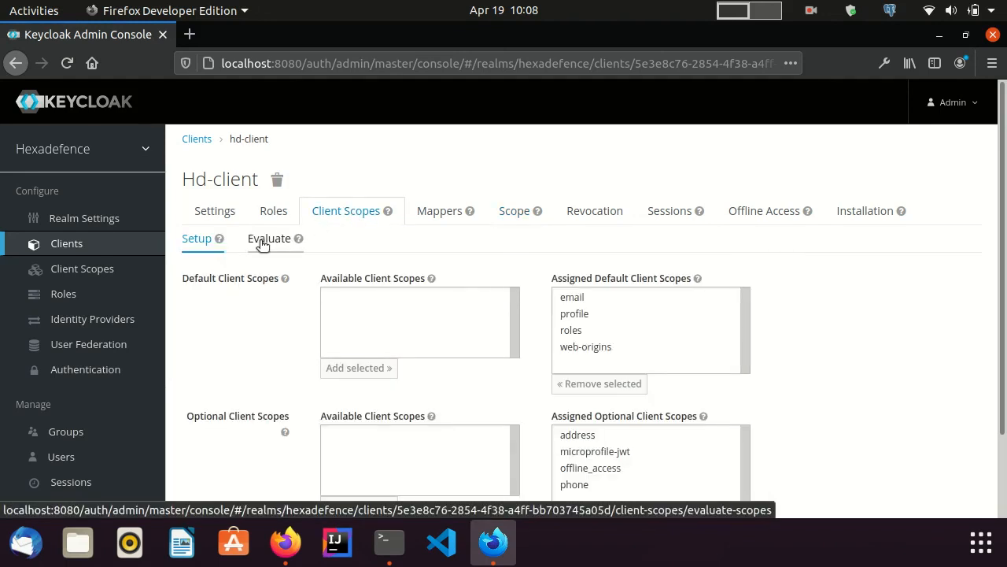
left_click(269, 237)
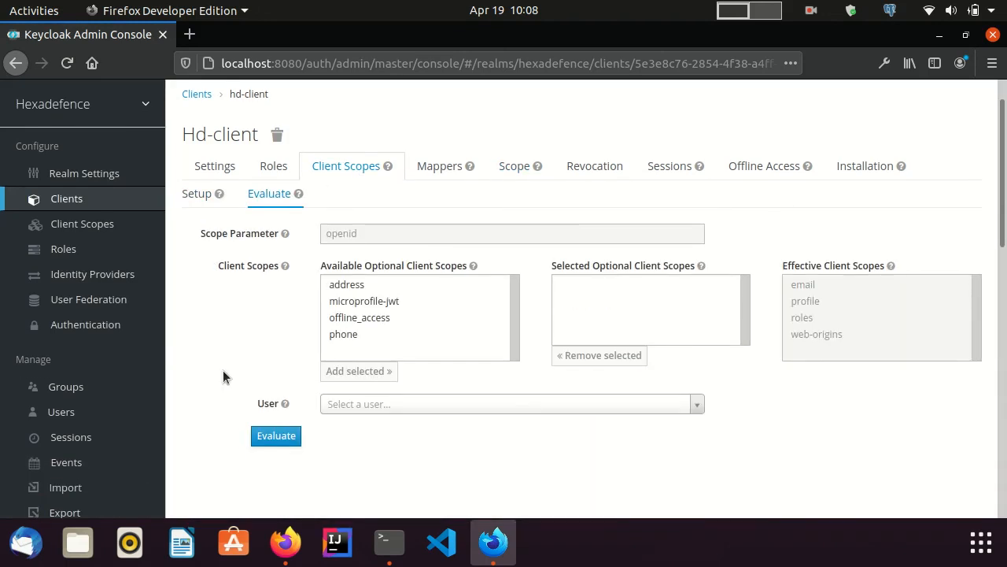
mouse_move(198, 425)
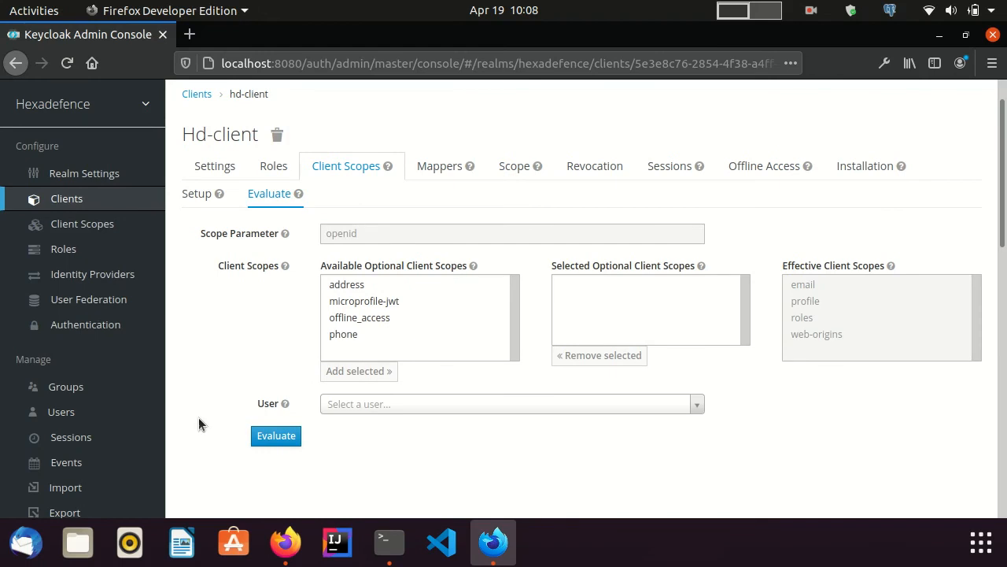
mouse_move(277, 434)
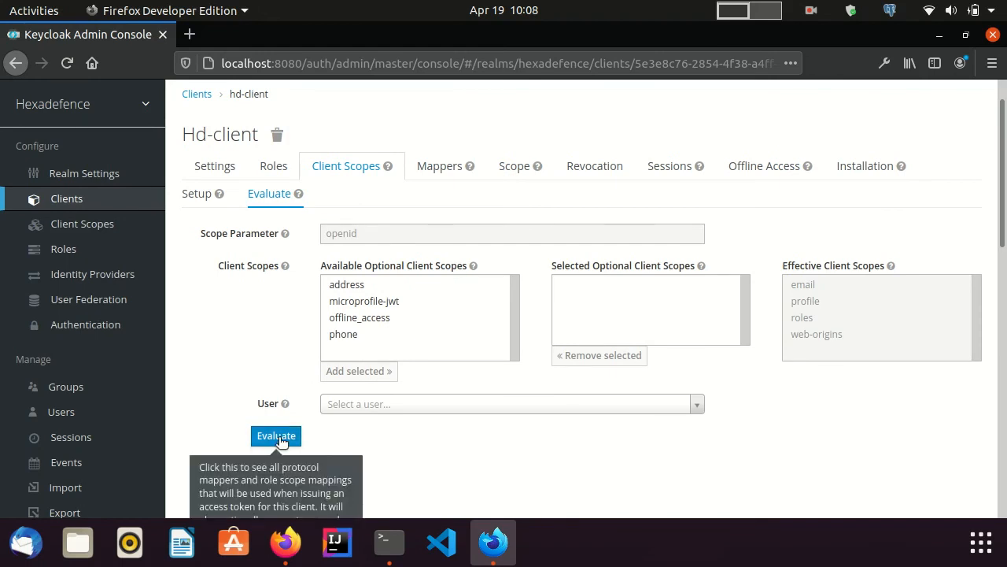
left_click(277, 435)
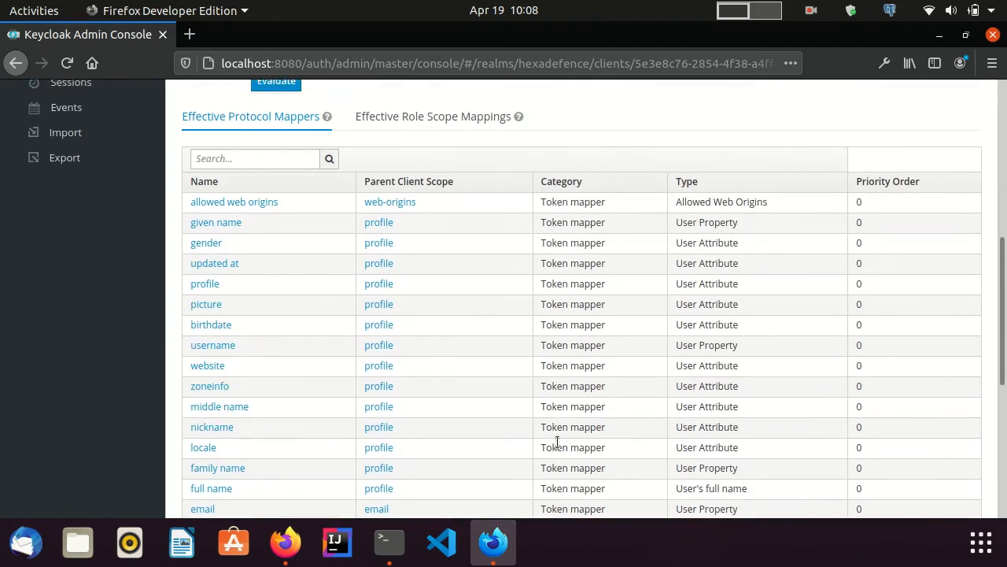
scroll("down", 3)
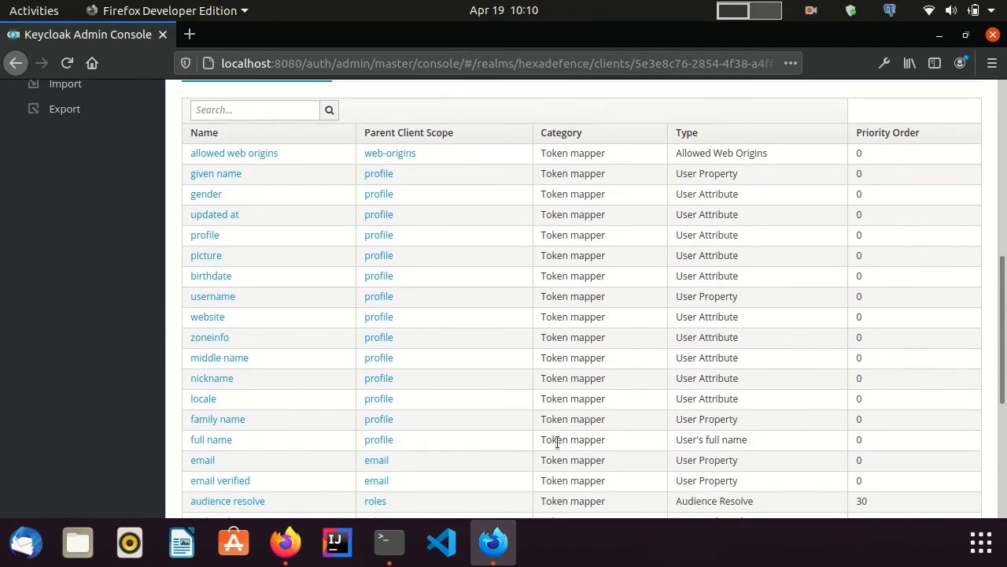
scroll("down", 3)
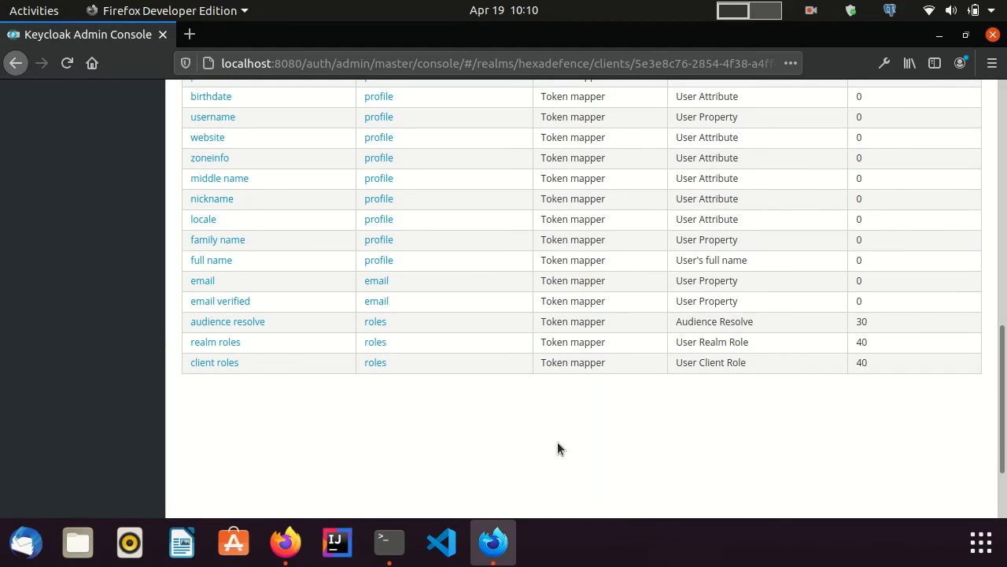